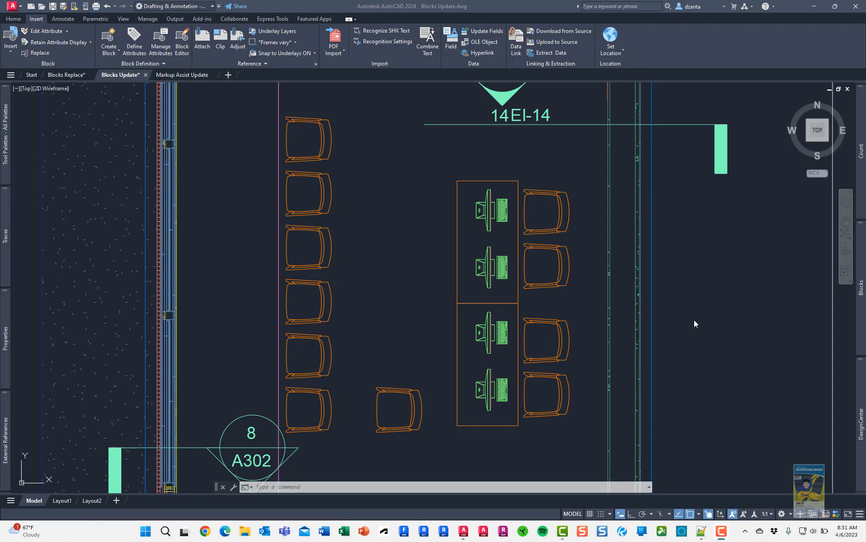
mouse_move(700, 299)
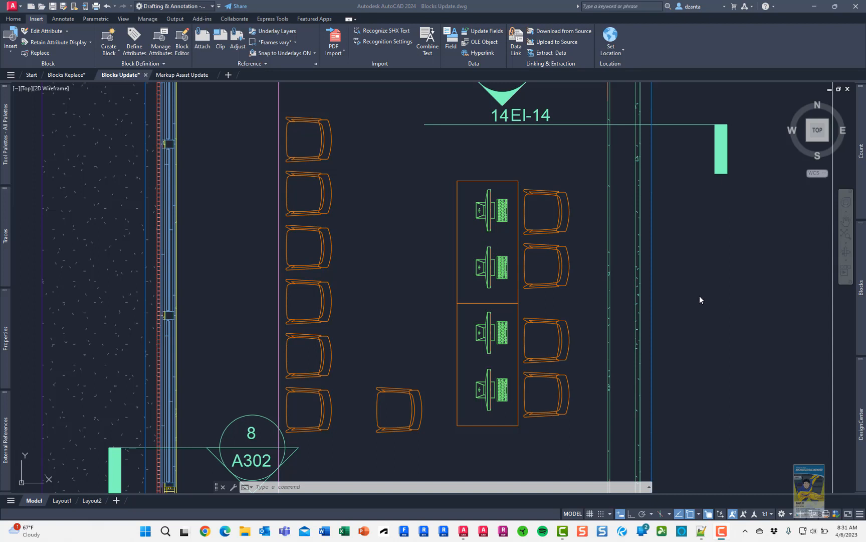
mouse_move(702, 293)
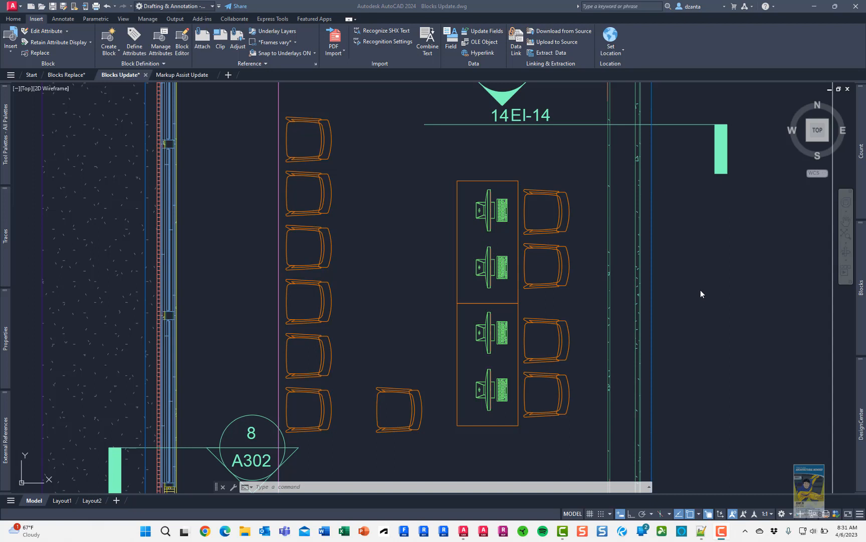
mouse_move(455, 255)
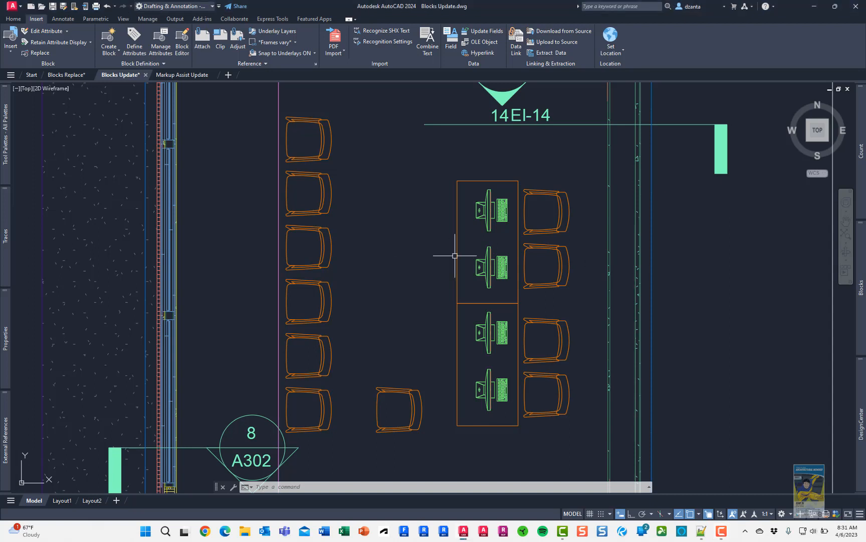
mouse_move(357, 149)
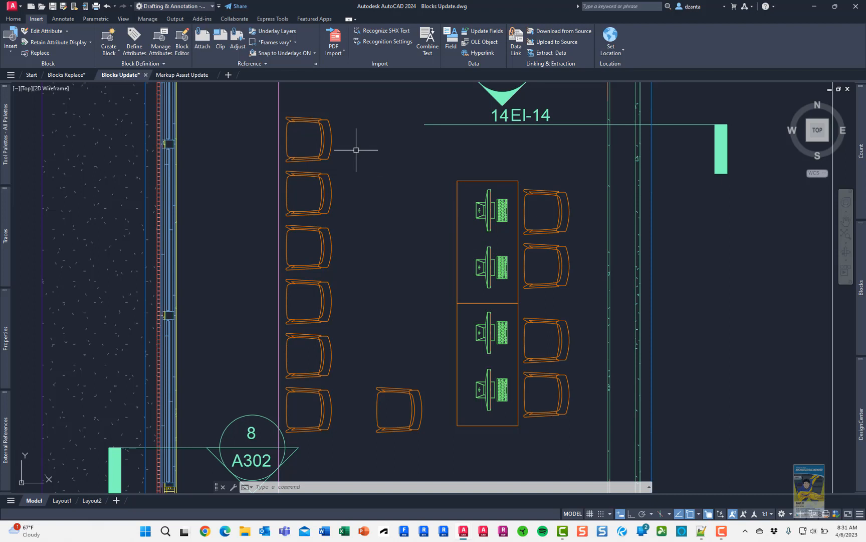
mouse_move(363, 362)
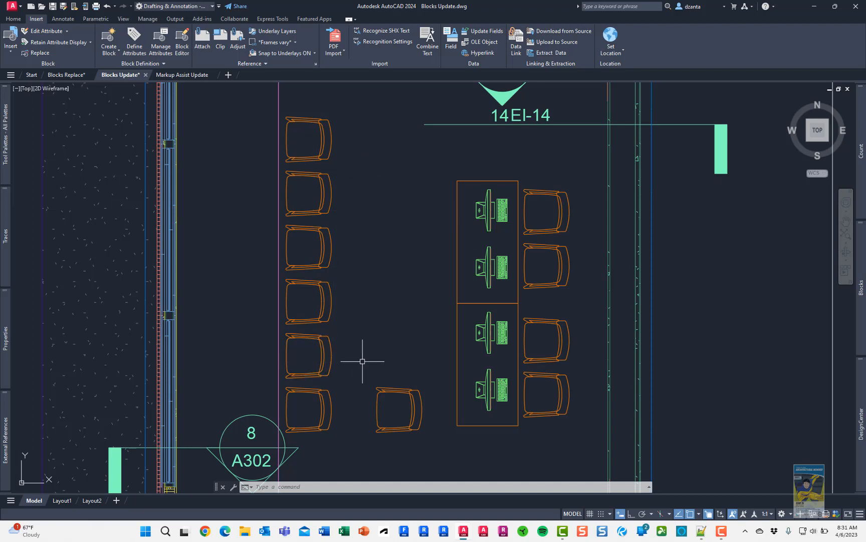
mouse_move(392, 158)
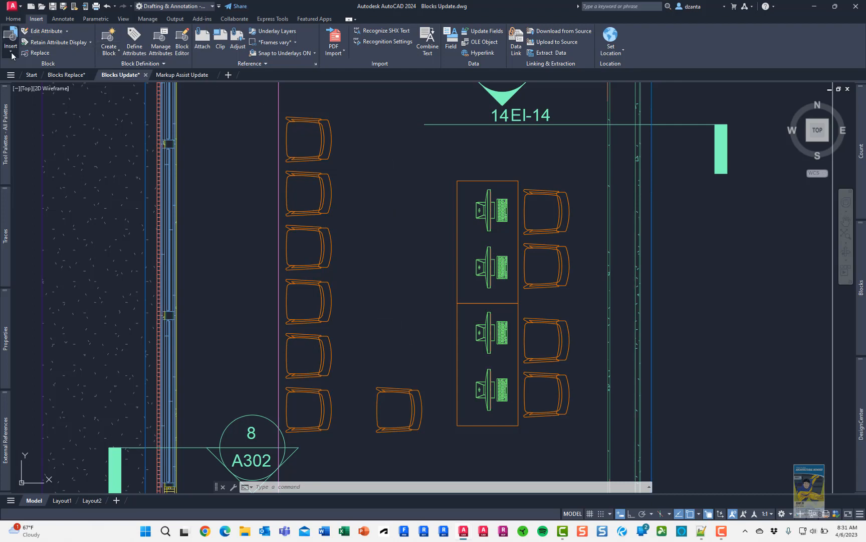
Start inserting the chair block above the lone chair in the middle of the plan.
click(10, 42)
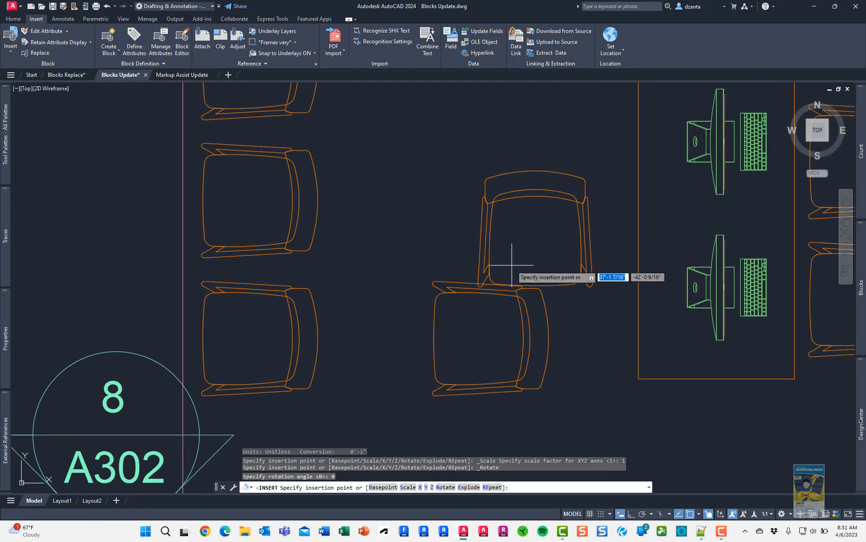
mouse_move(506, 279)
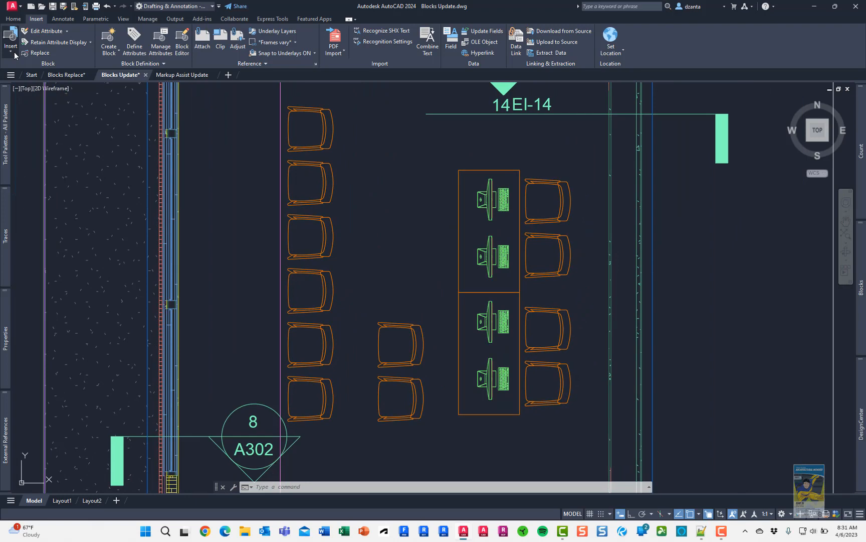
Restart chair block insertion with the REpeat option set to Yes.
click(10, 42)
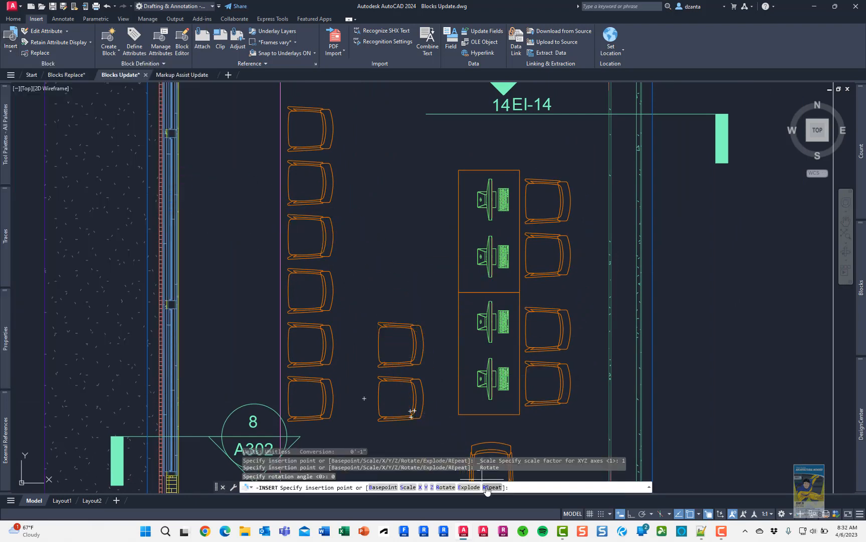
click(492, 487)
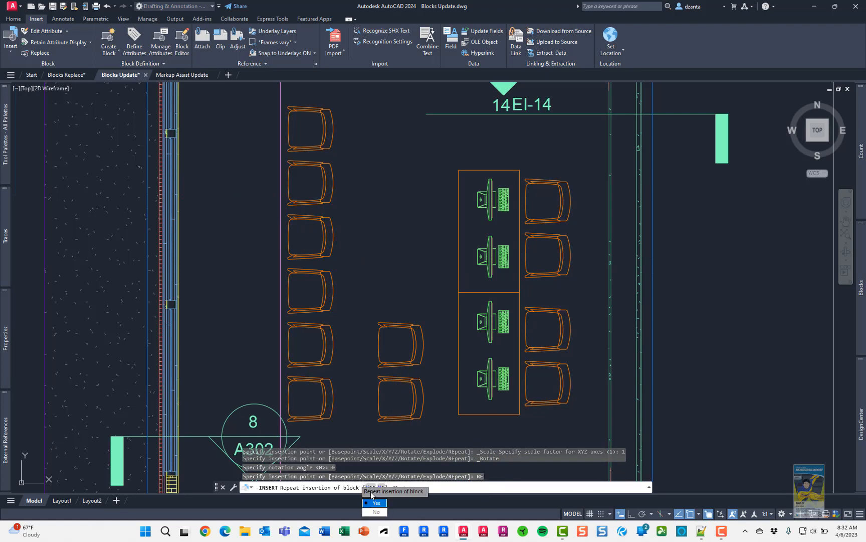
click(376, 502)
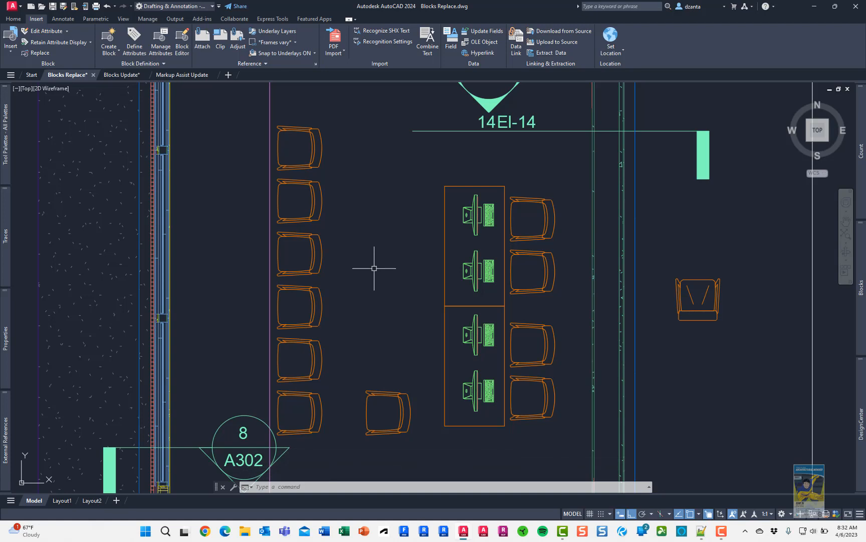
mouse_move(327, 324)
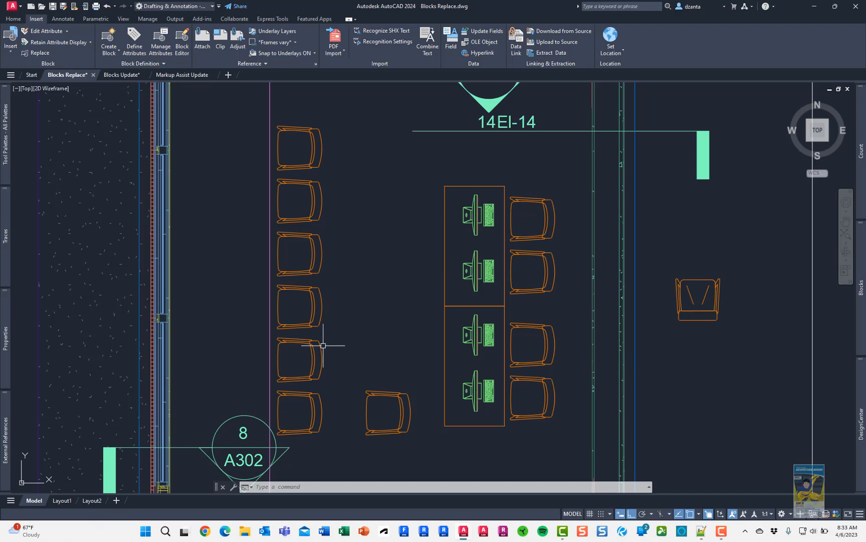
Select a left-row chair to read its block name and 90° rotation.
click(300, 359)
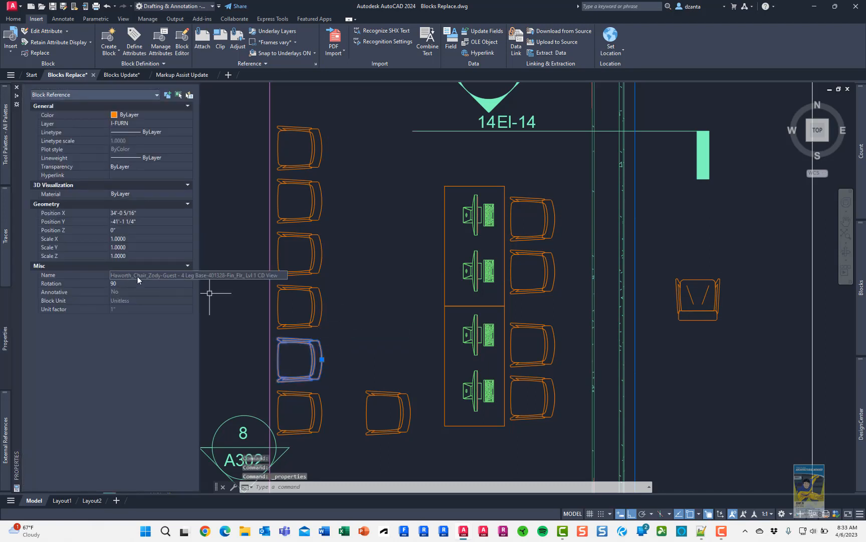
mouse_move(189, 275)
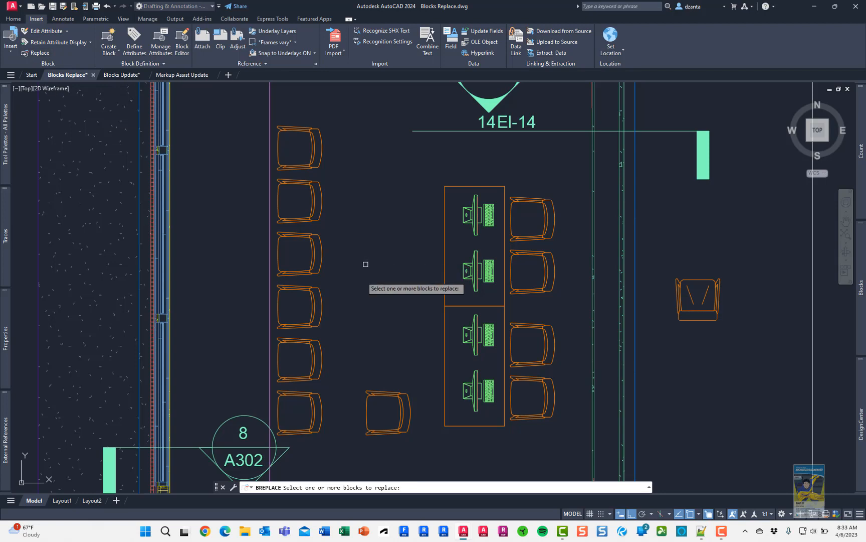
Window-select the left column of six chairs for replacement with Haw2.
drag(365, 264, 340, 160)
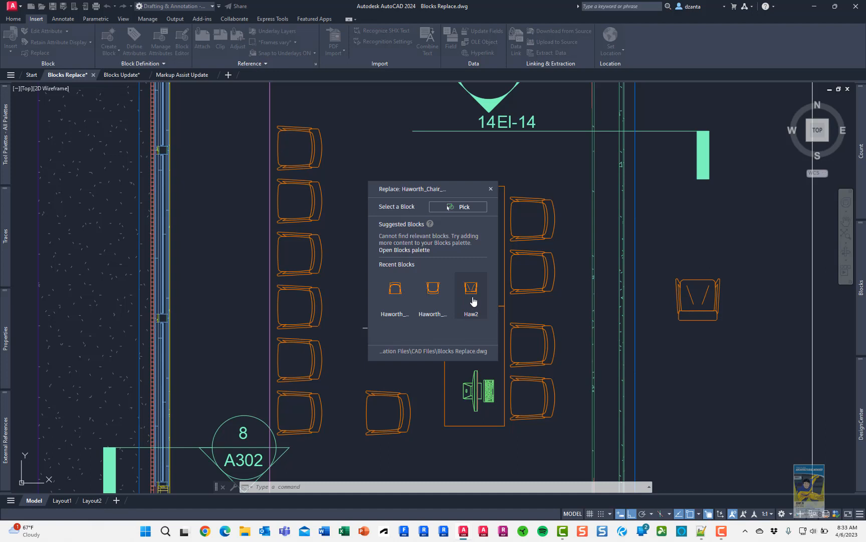
mouse_move(467, 213)
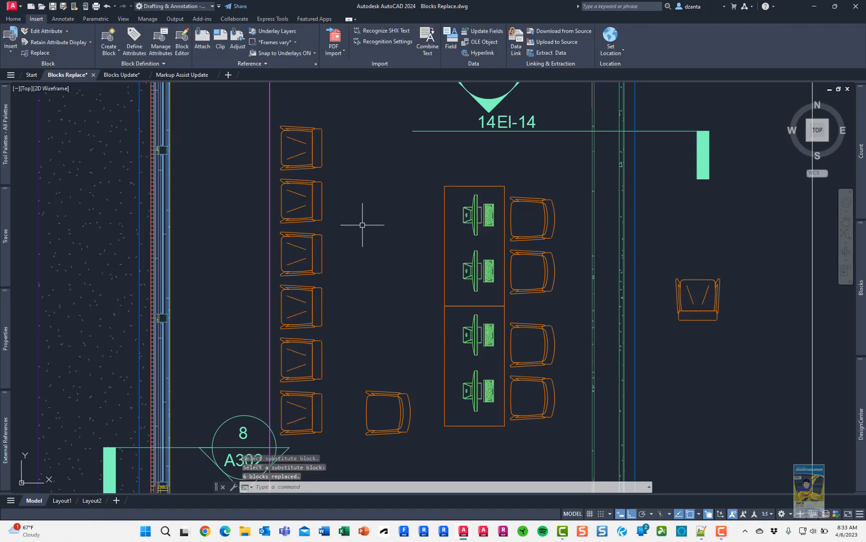
mouse_move(365, 321)
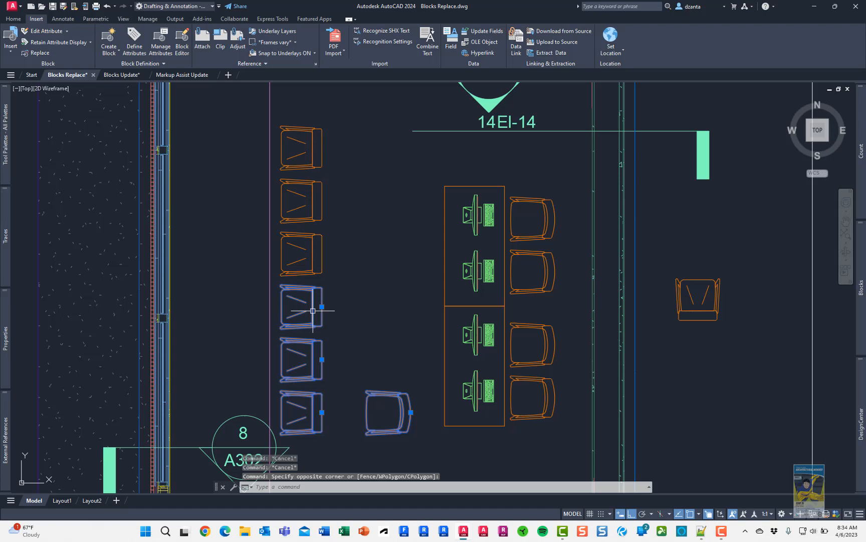
mouse_move(357, 363)
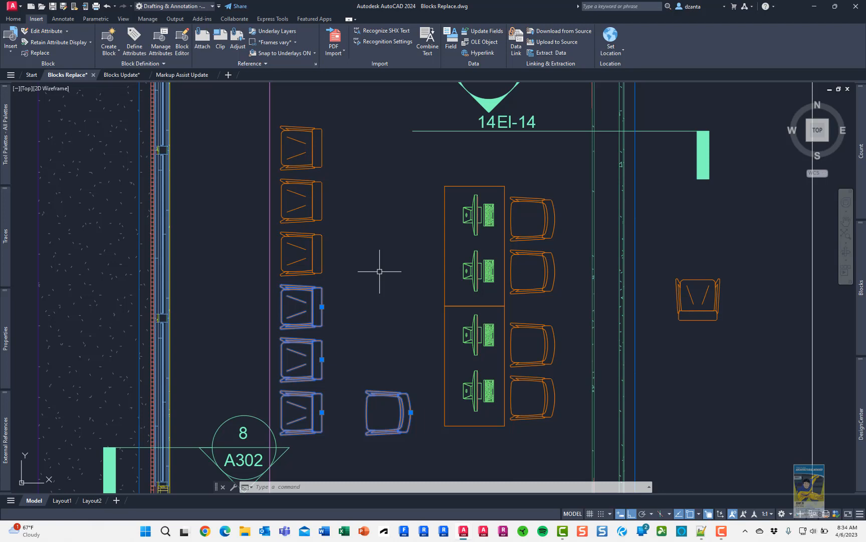
mouse_move(440, 117)
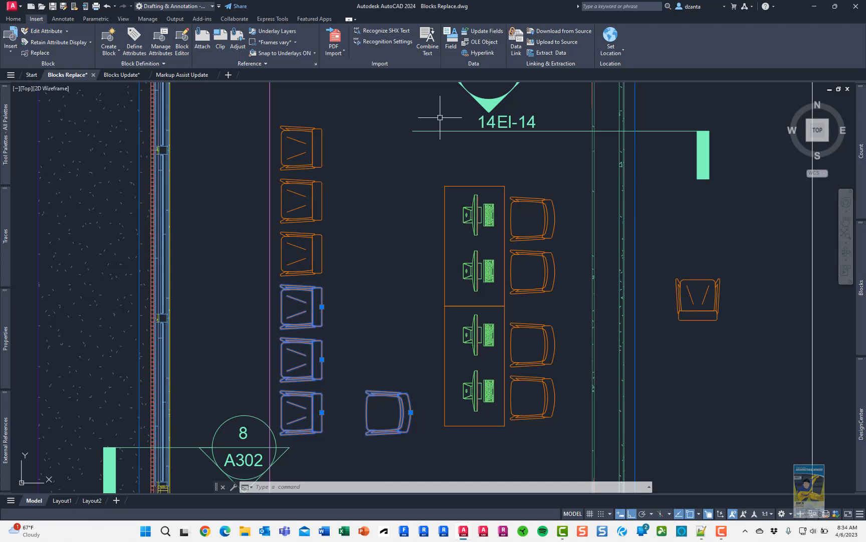